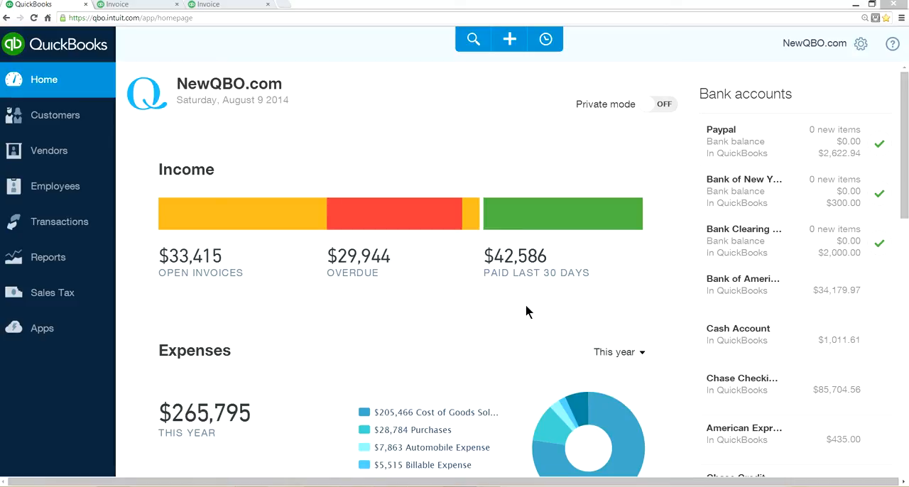
pyautogui.moveTo(498, 145)
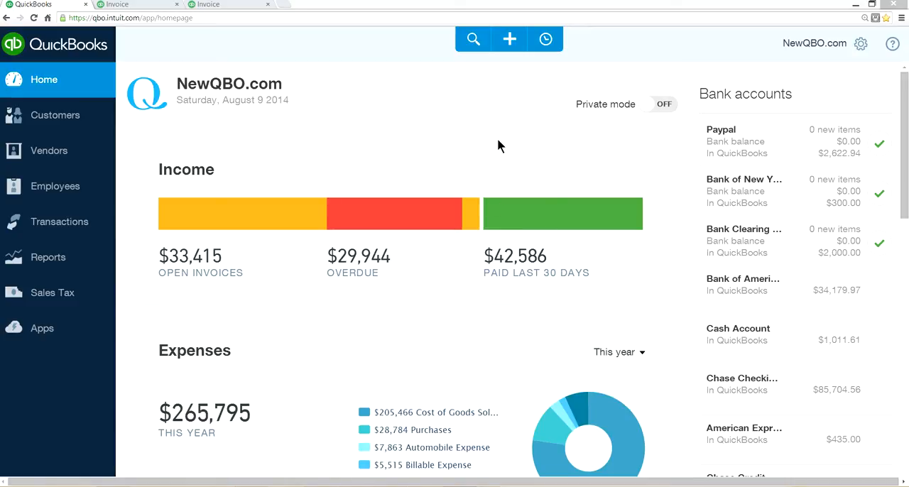
pyautogui.moveTo(508, 135)
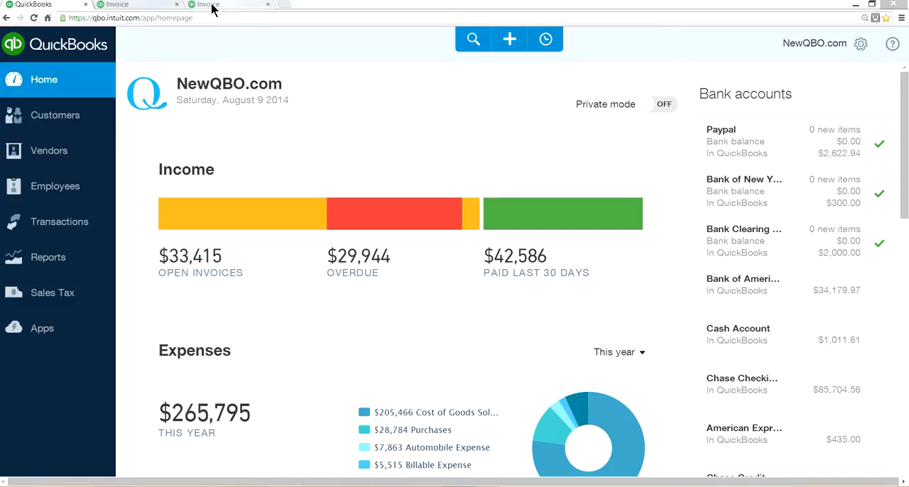
# Review blank invoice 14-035's Payment Method, Sales Rep and Customer PO No. fields
pyautogui.click(220, 5)
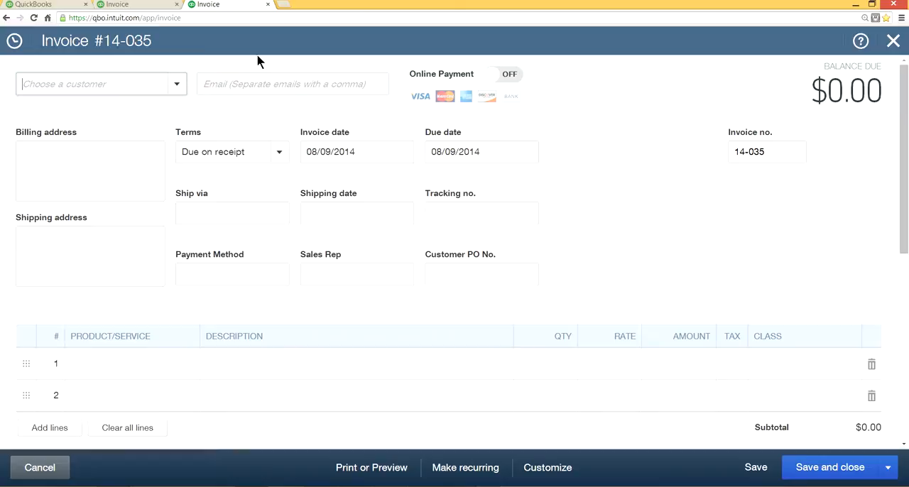
pyautogui.moveTo(456, 173)
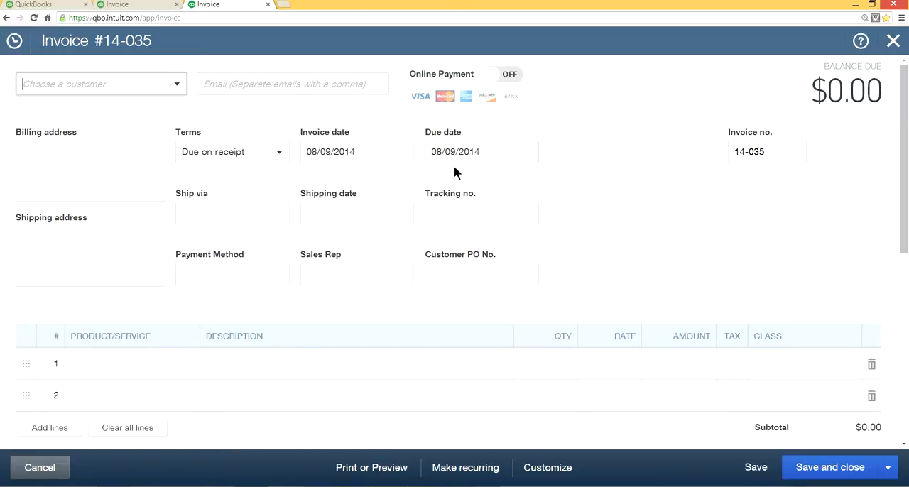
pyautogui.click(482, 274)
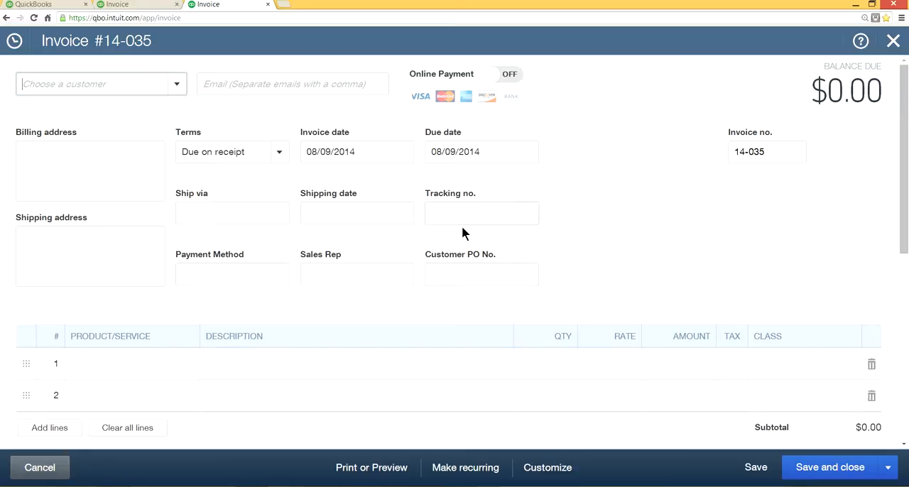
pyautogui.moveTo(607, 265)
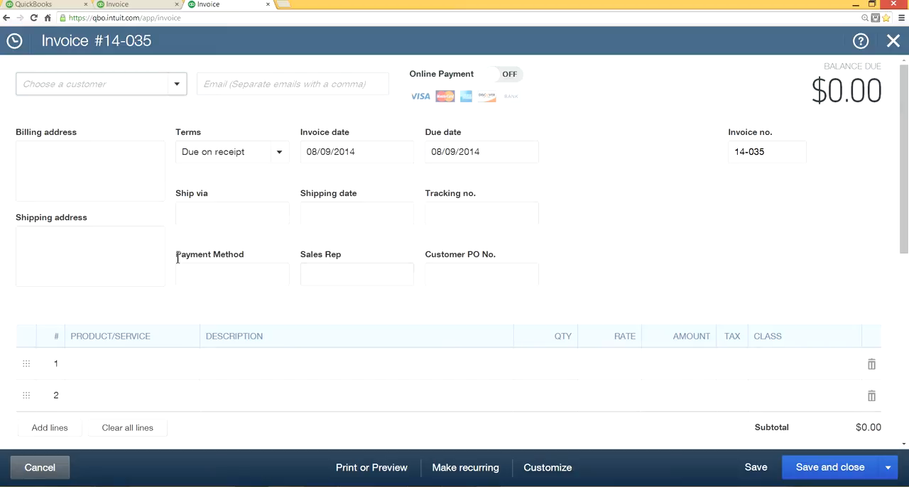
pyautogui.click(232, 274)
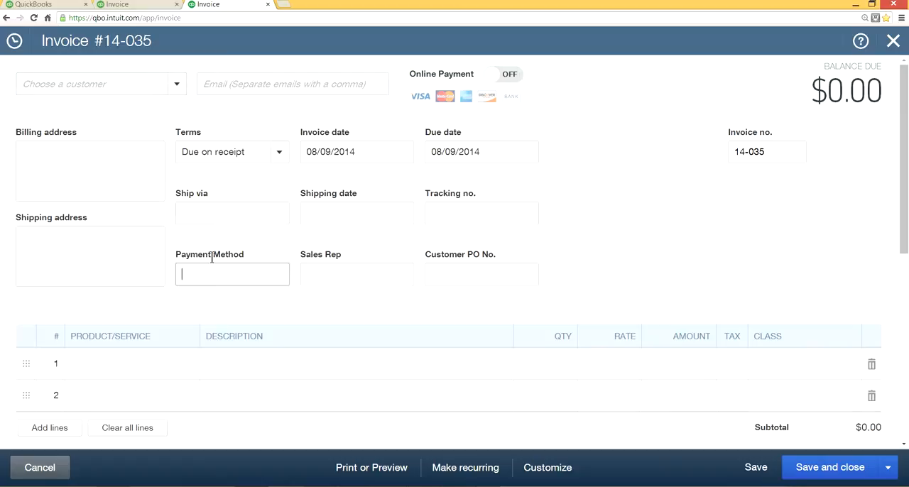
pyautogui.click(356, 274)
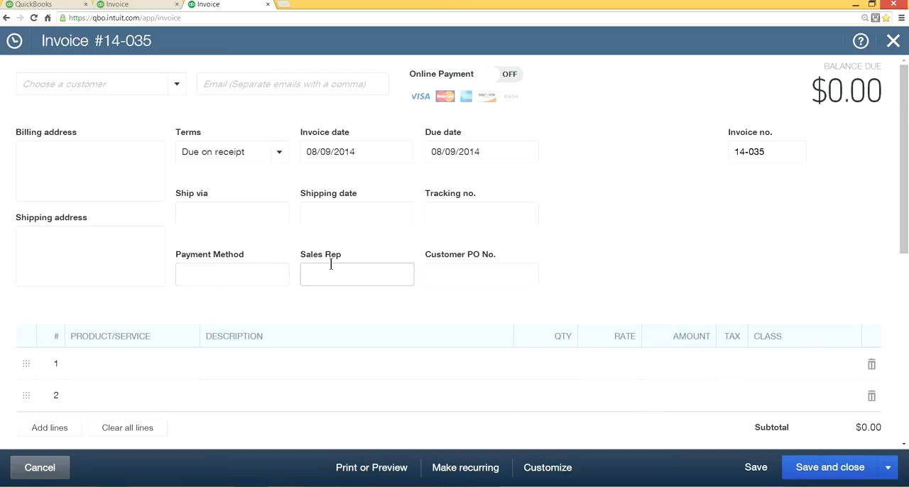
pyautogui.click(481, 274)
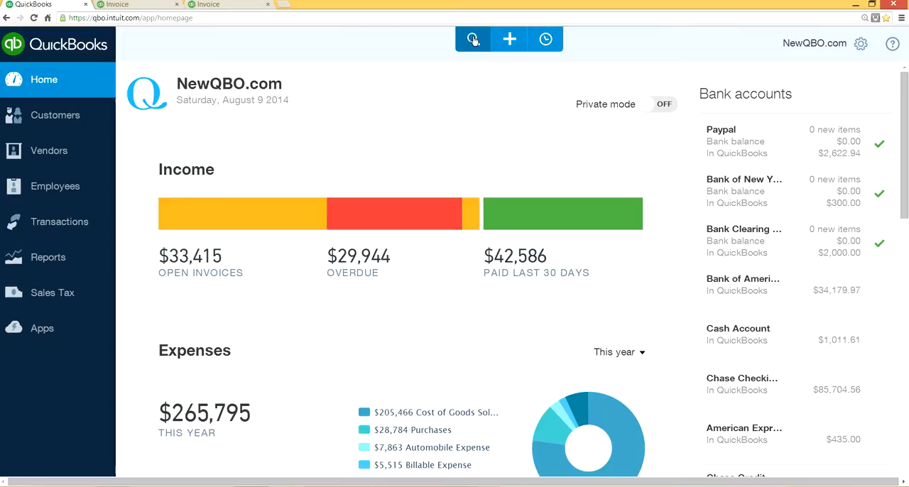
pyautogui.moveTo(473, 39)
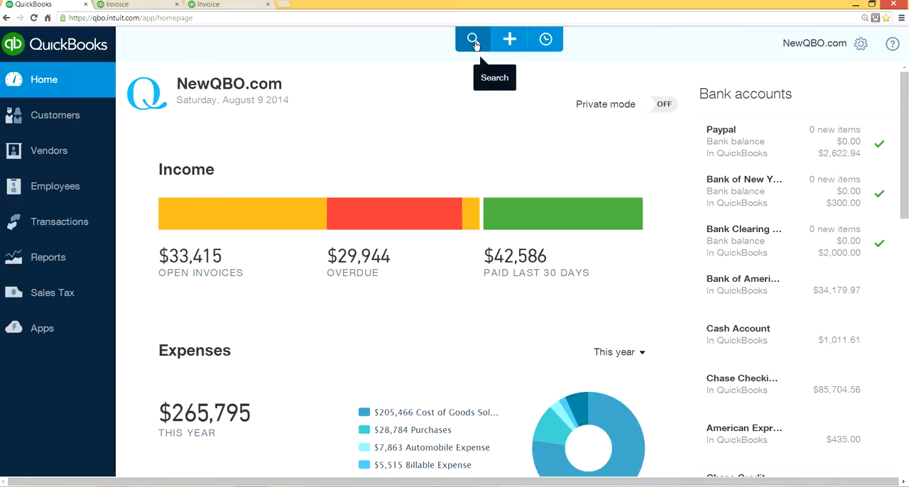
# Go from the home dashboard to the Advanced Search transactions page
pyautogui.click(472, 39)
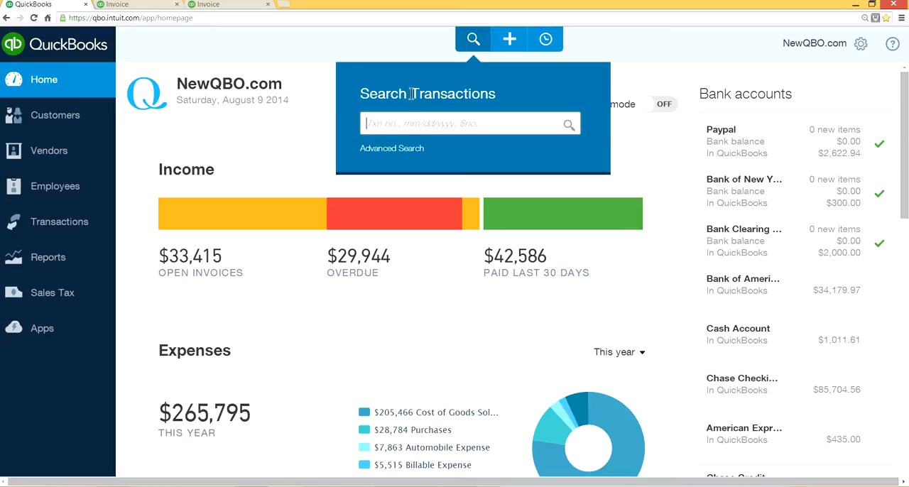
pyautogui.moveTo(392, 147)
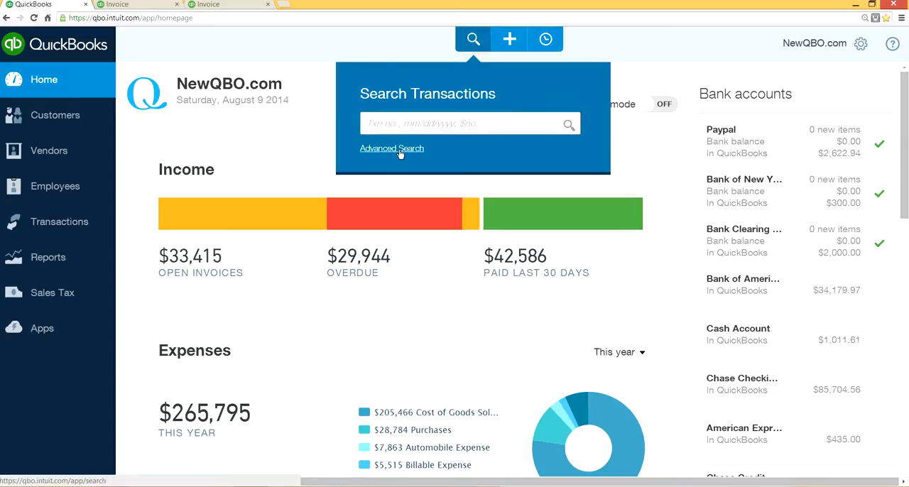
pyautogui.click(391, 148)
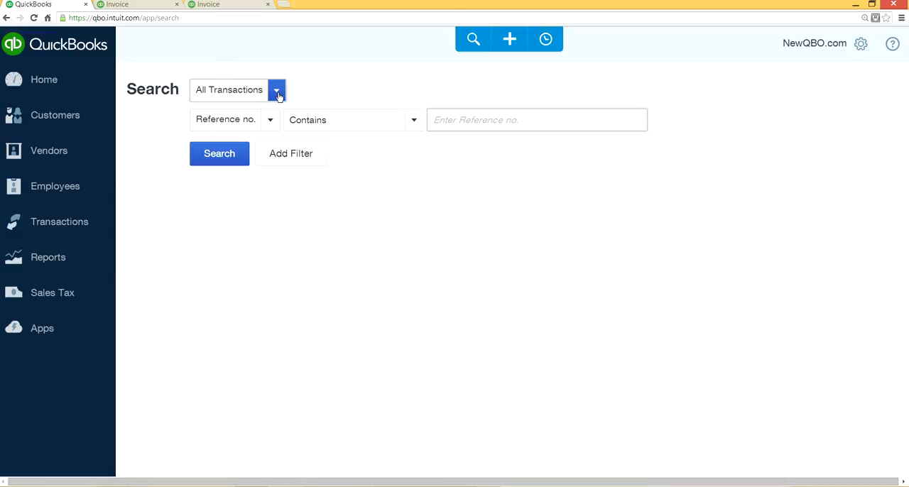
# Limit the advanced search to Invoices and bring up the filter field choices
pyautogui.click(276, 89)
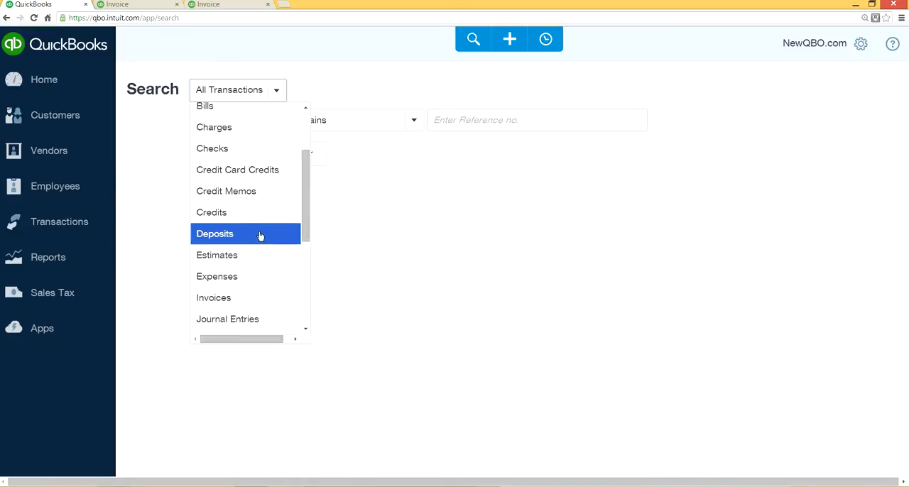
pyautogui.moveTo(213, 298)
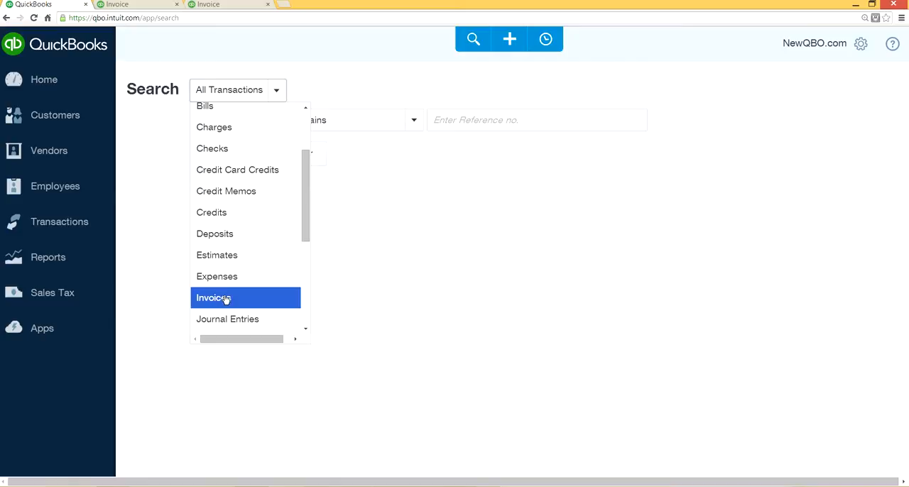
pyautogui.click(214, 298)
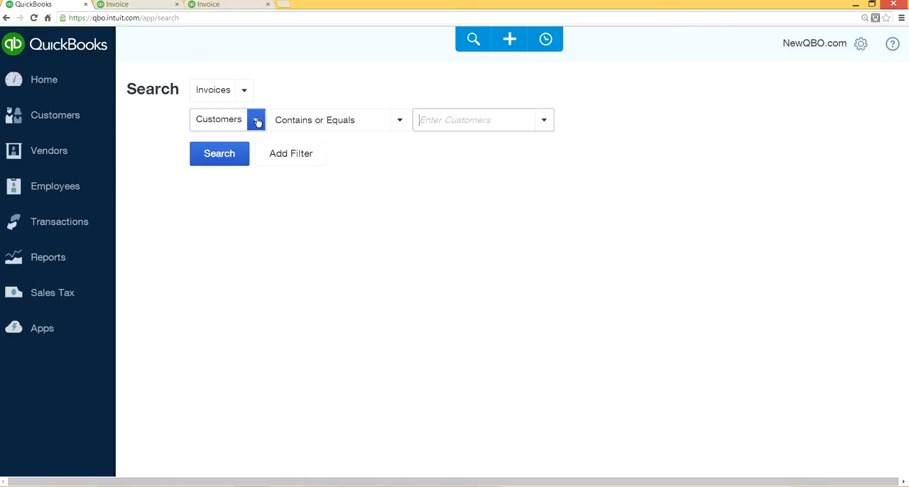
pyautogui.click(256, 119)
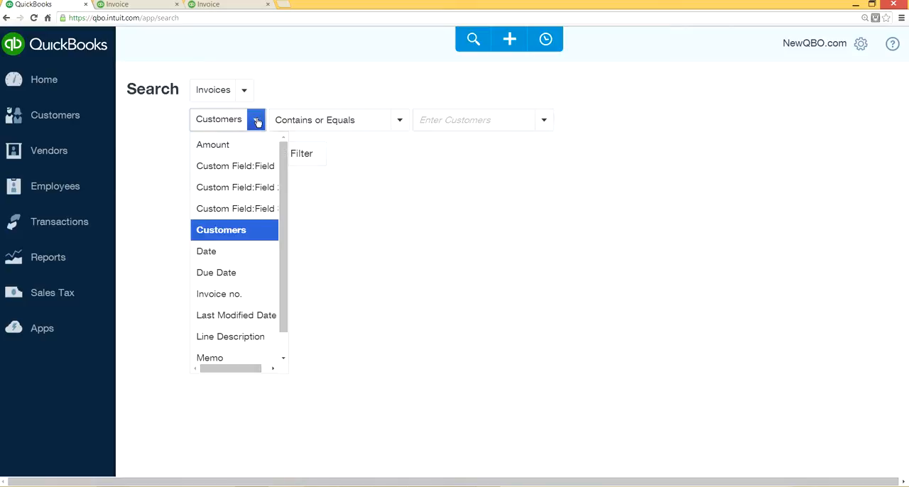
pyautogui.moveTo(235, 208)
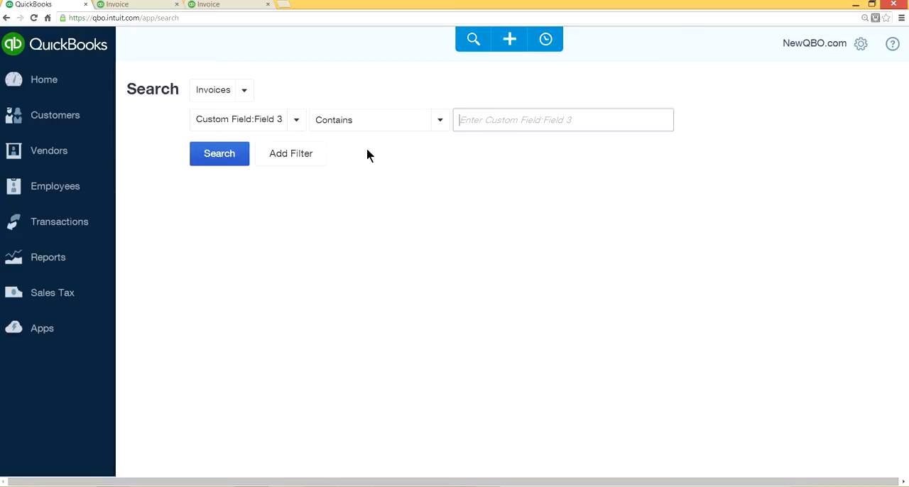
pyautogui.moveTo(219, 153)
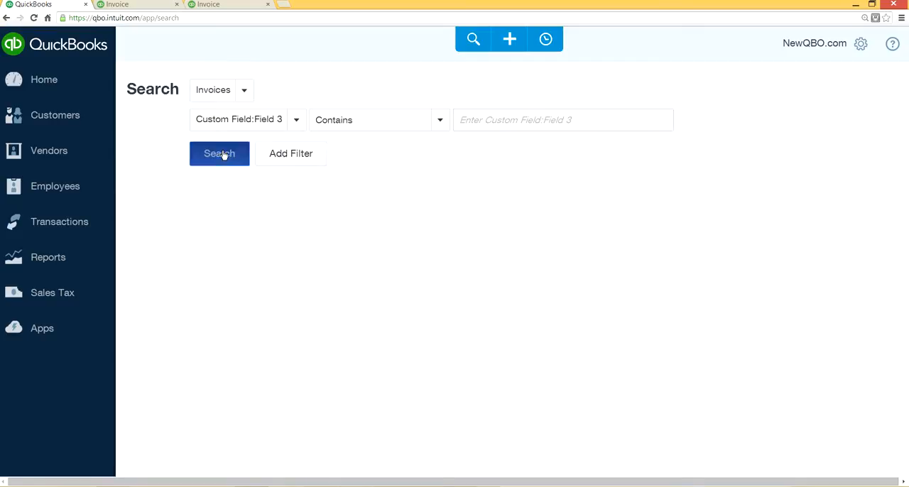
# Run the invoice search with Custom Field:Field 3 empty, listing all 194 invoices
pyautogui.click(220, 153)
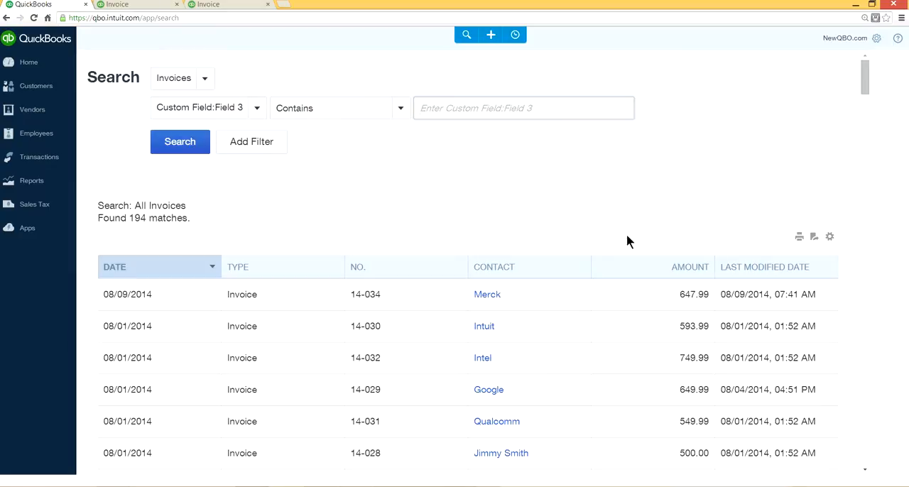
pyautogui.scroll(-3)
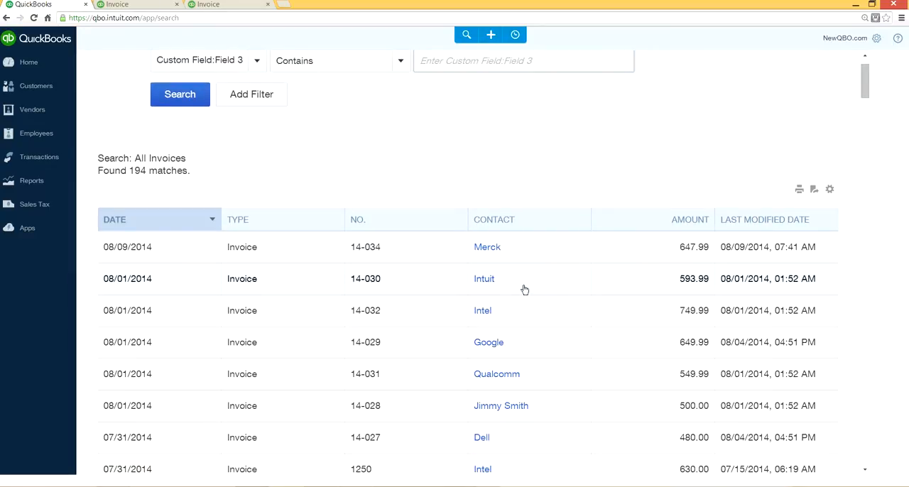
pyautogui.scroll(3)
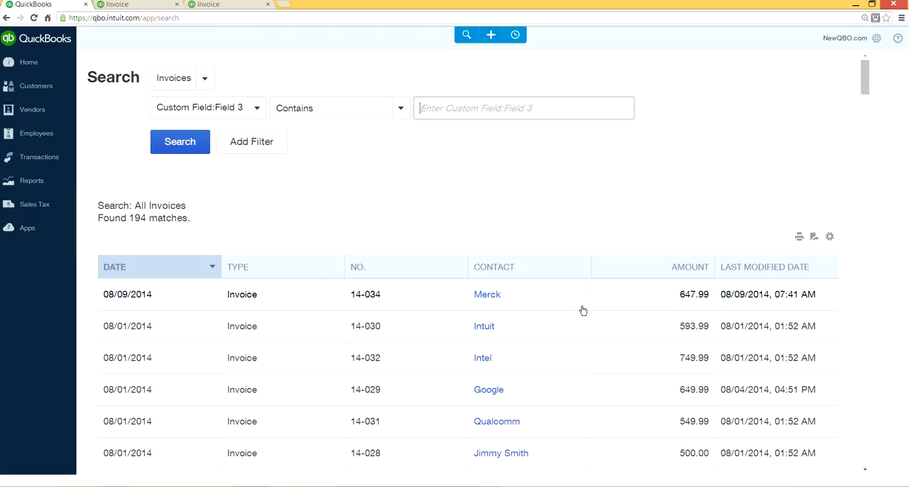
pyautogui.moveTo(512, 133)
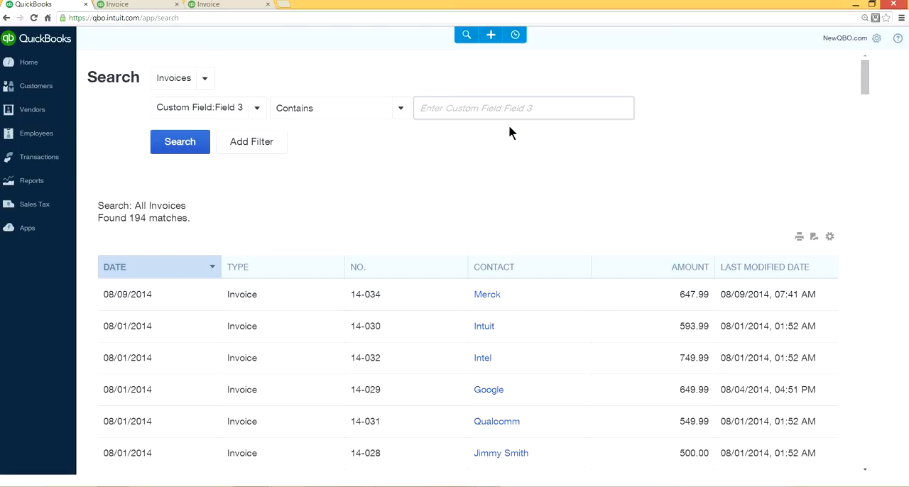
# Search invoices for Custom Field:Field 3 containing 123456789, finding invoice 14-034 for Merck
pyautogui.click(524, 108)
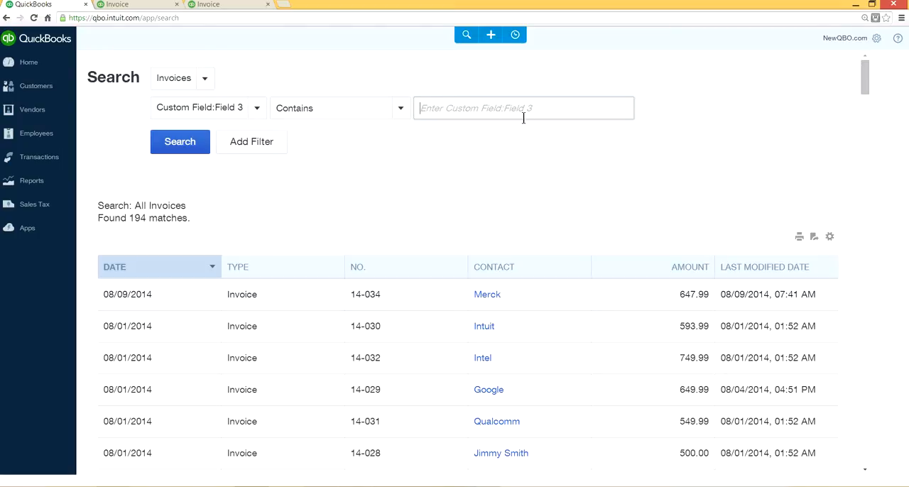
pyautogui.write('12')
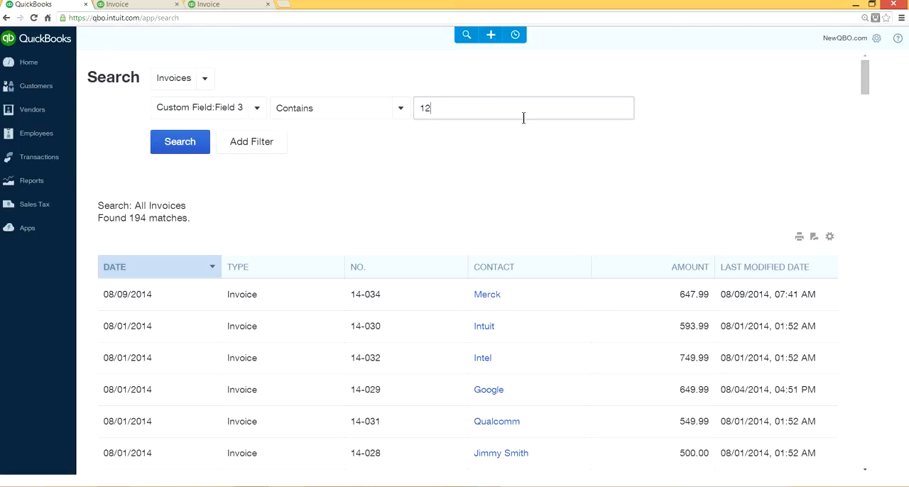
pyautogui.write('3456789')
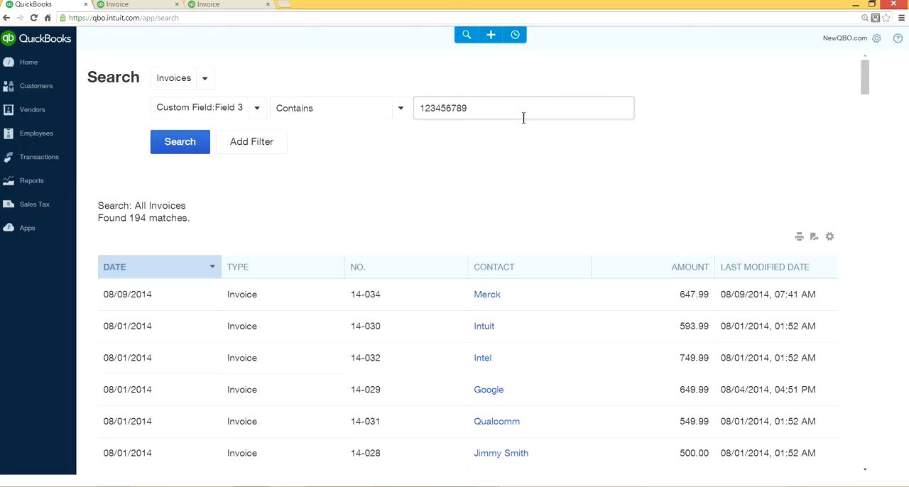
pyautogui.click(180, 142)
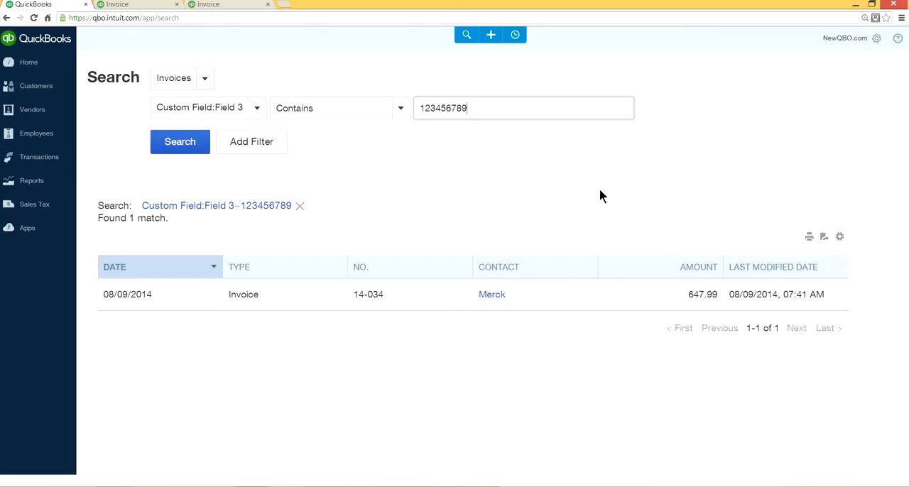
pyautogui.moveTo(468, 315)
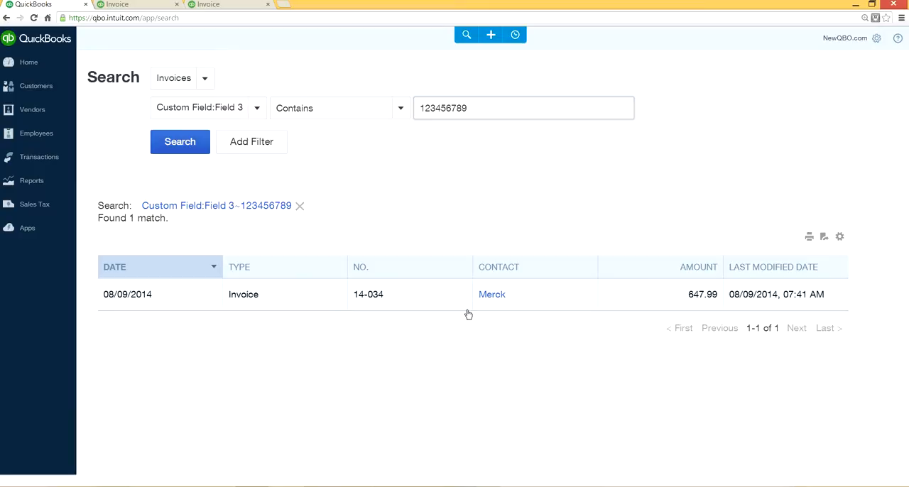
pyautogui.moveTo(263, 298)
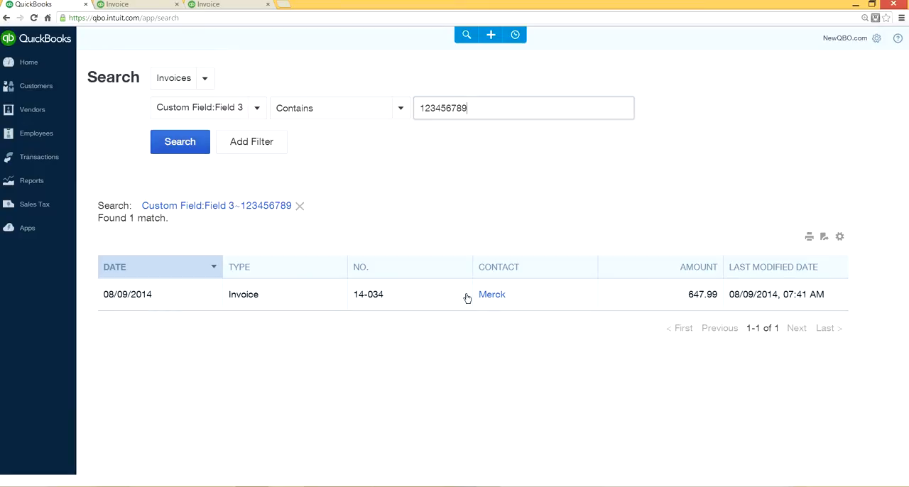
pyautogui.moveTo(298, 305)
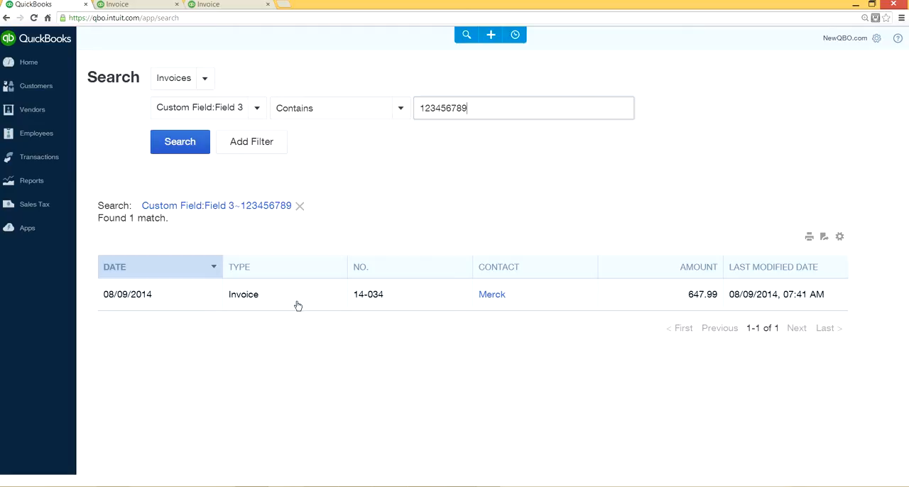
pyautogui.moveTo(255, 300)
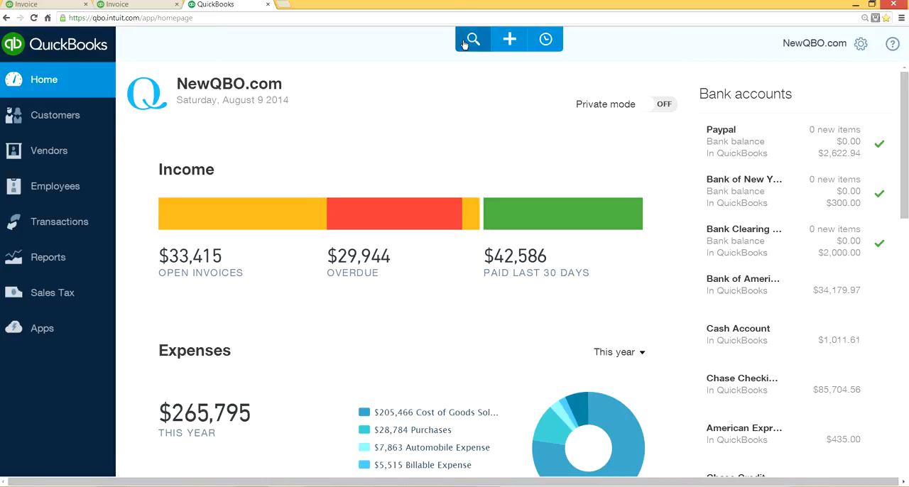
pyautogui.moveTo(473, 39)
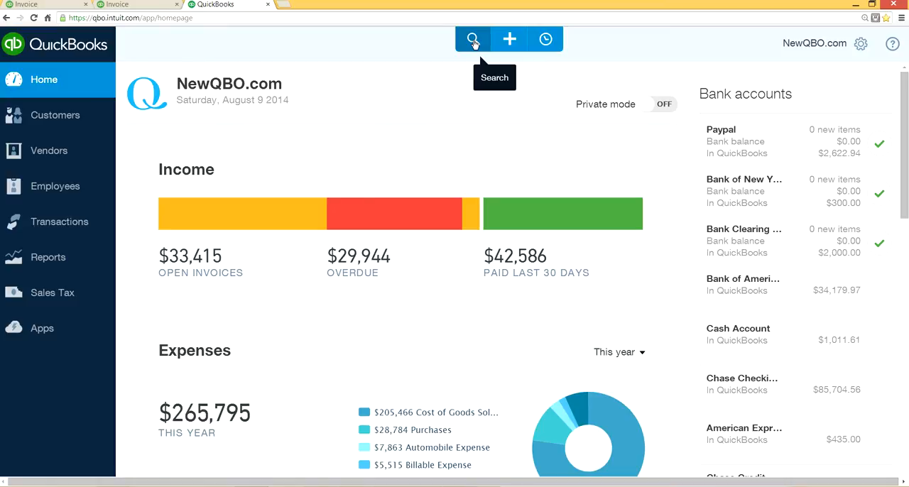
# Start a fresh Advanced Search limited to Invoices, filtering on Custom Field:Field 3
pyautogui.click(472, 39)
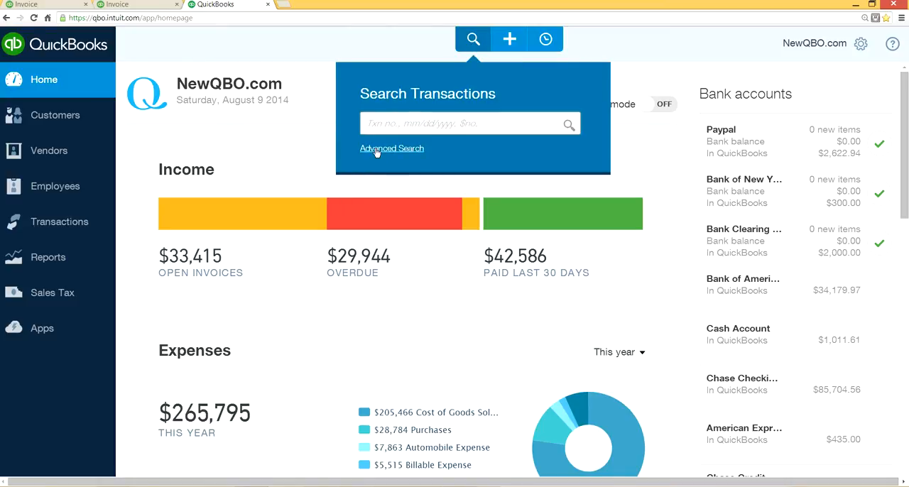
pyautogui.click(392, 147)
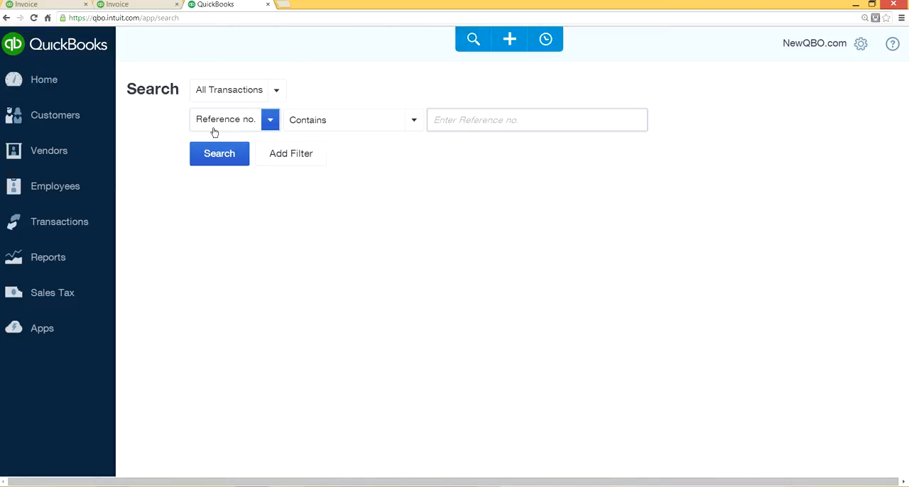
pyautogui.click(237, 90)
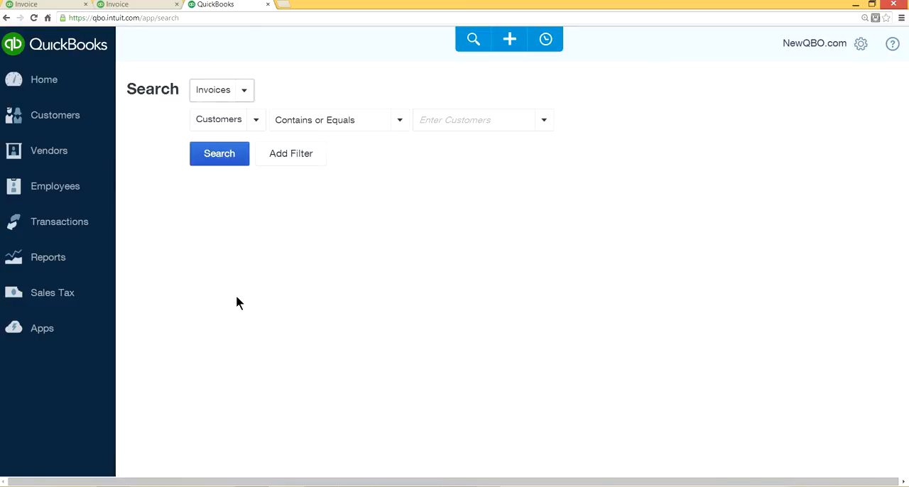
pyautogui.click(255, 120)
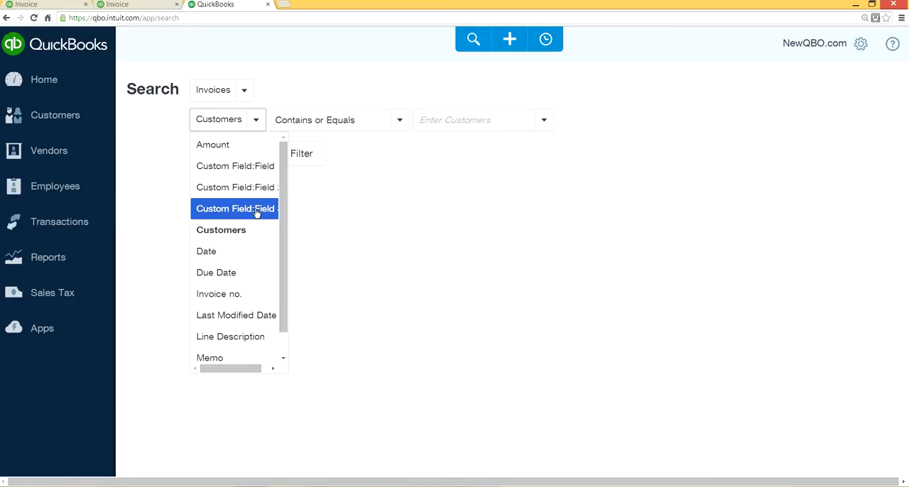
pyautogui.click(235, 209)
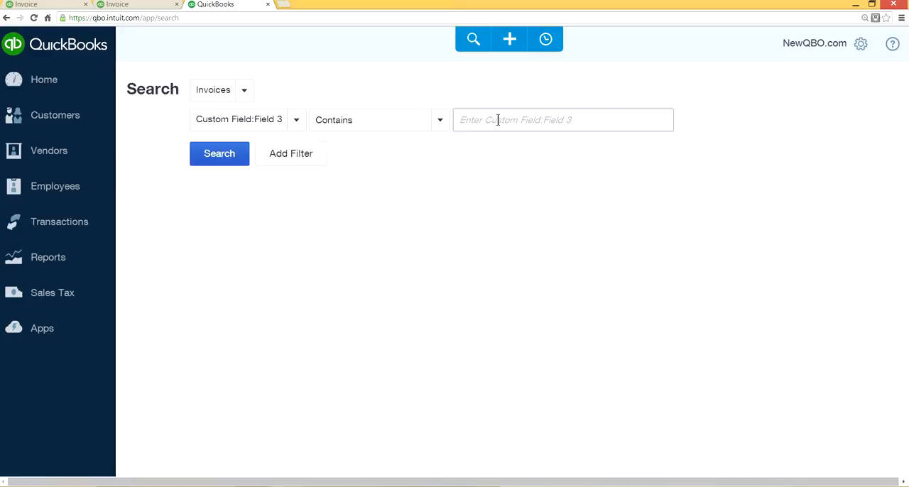
# Search for Custom Field:Field 3 containing 123456789, returning only invoice 14-034 for Merck
pyautogui.write('1234567')
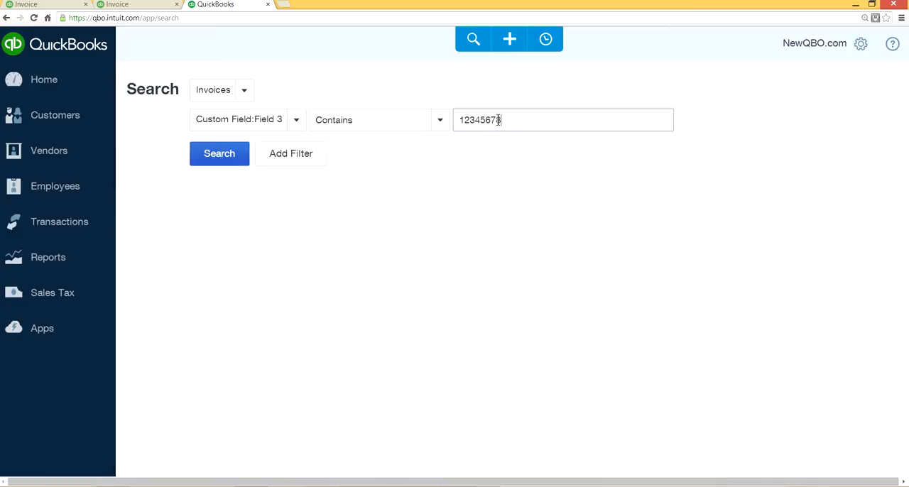
pyautogui.write('9')
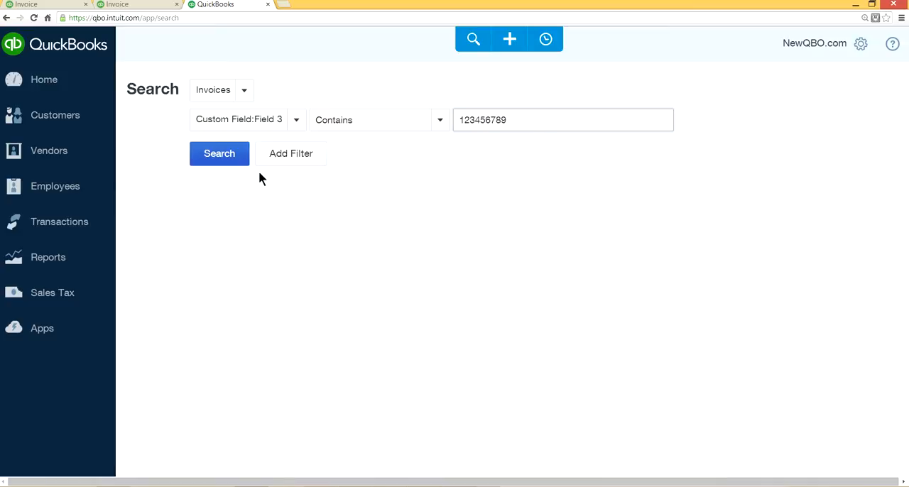
pyautogui.click(219, 153)
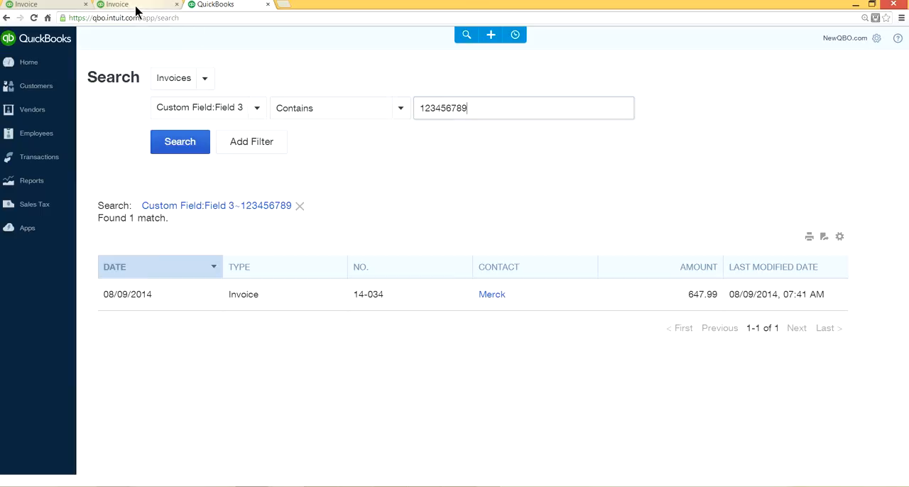
# Close the blank invoice 14-035 in the other tab, returning to the home dashboard
pyautogui.click(490, 34)
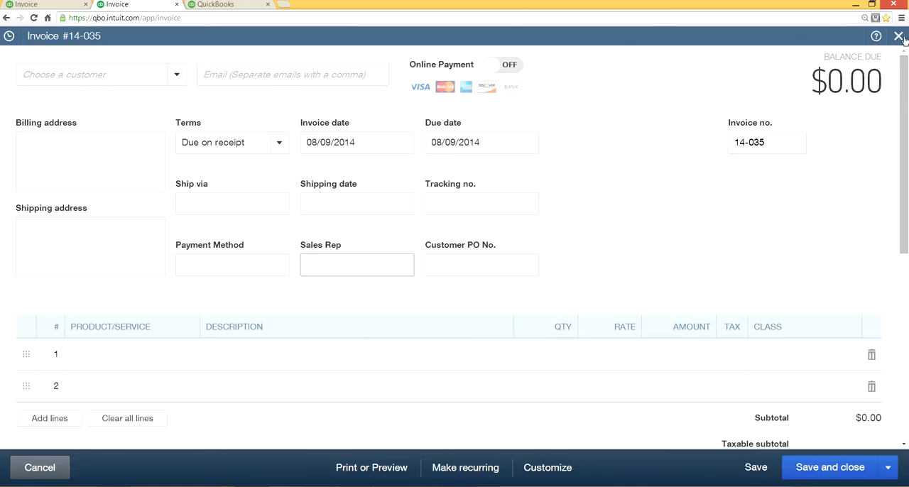
pyautogui.click(880, 36)
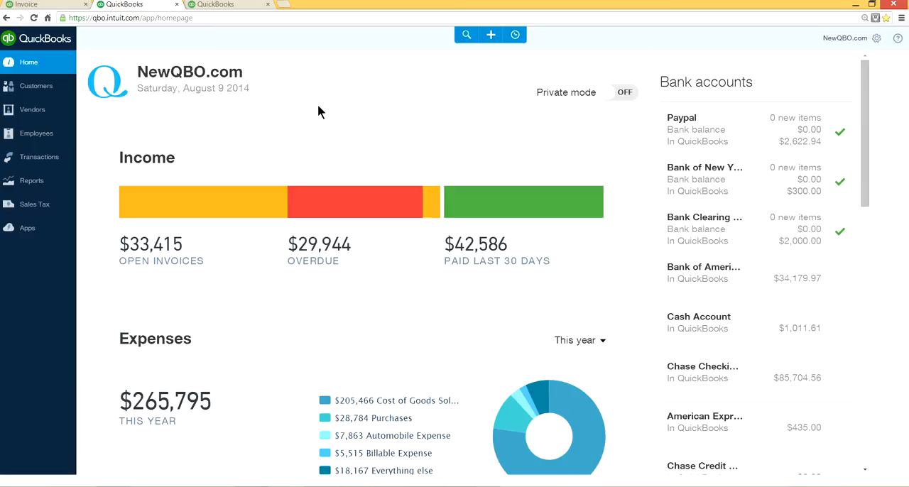
pyautogui.moveTo(48, 101)
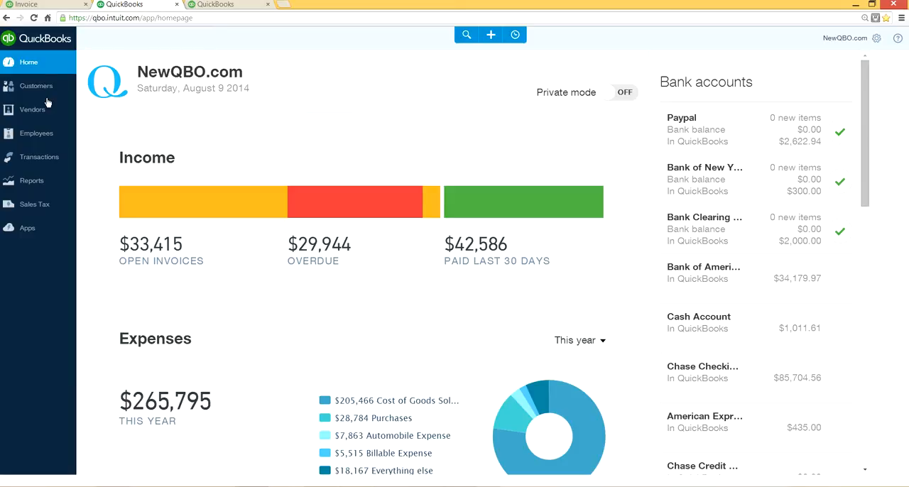
pyautogui.moveTo(325, 102)
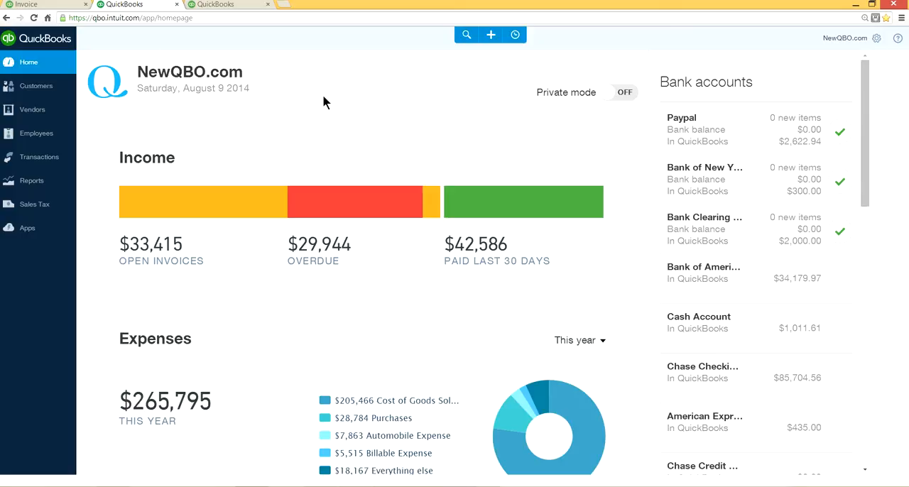